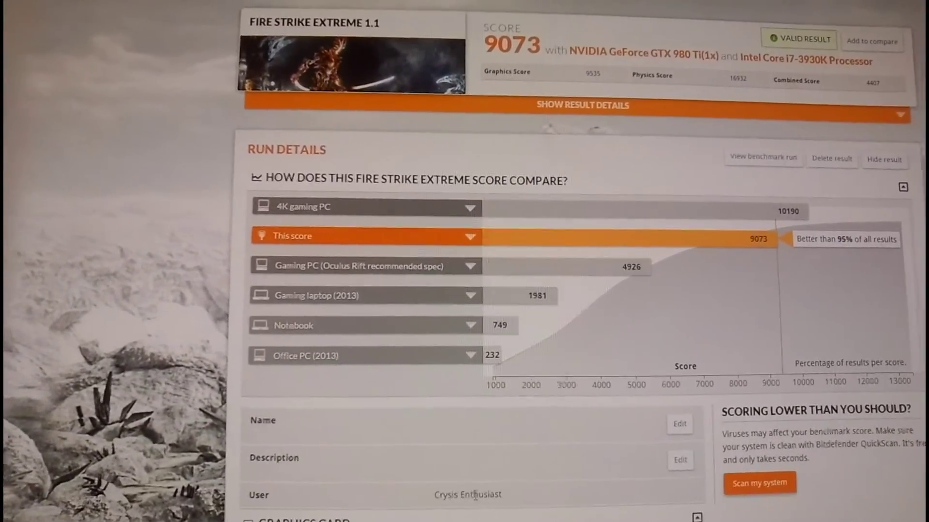
Step: Scroll the Fire Strike Ultra 4987 result into view and highlight the 'NVIDIA GeForce GTX 980 Ti' name
scroll(down, 3)
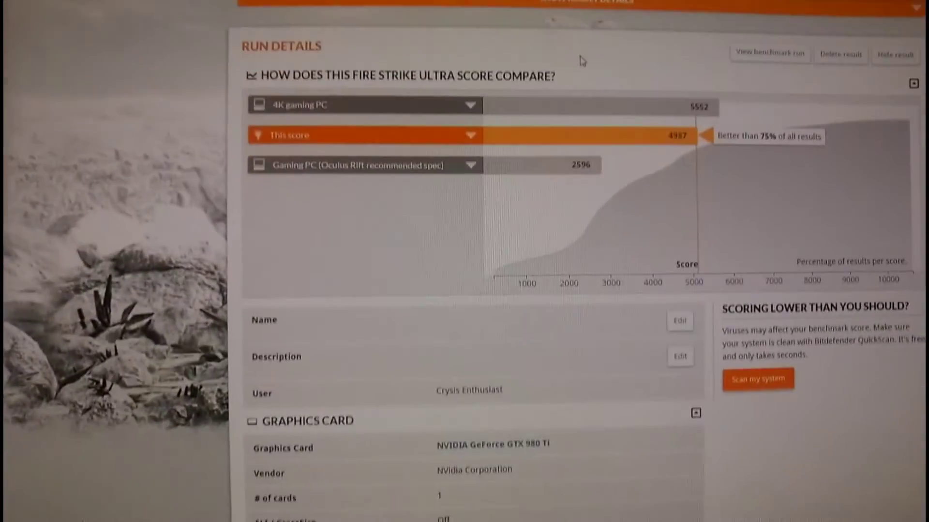
scroll(down, 3)
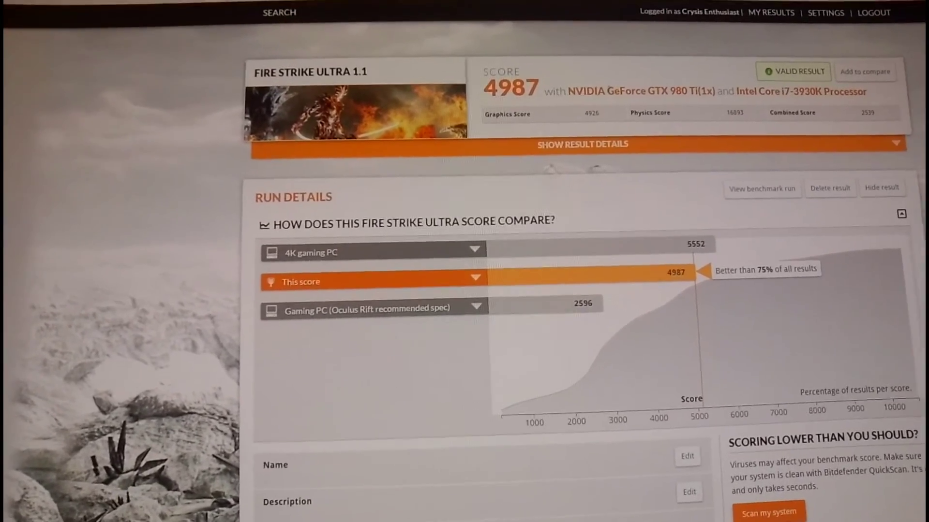
drag(592, 90, 714, 89)
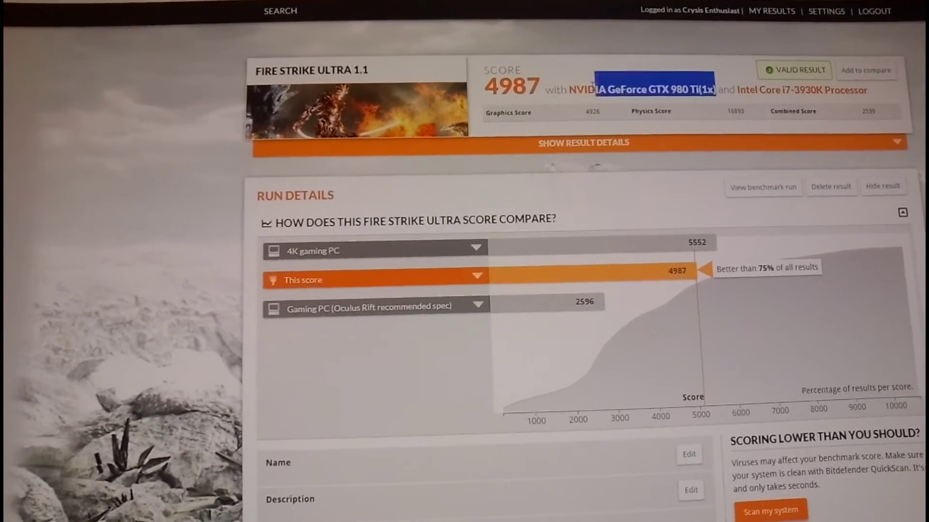